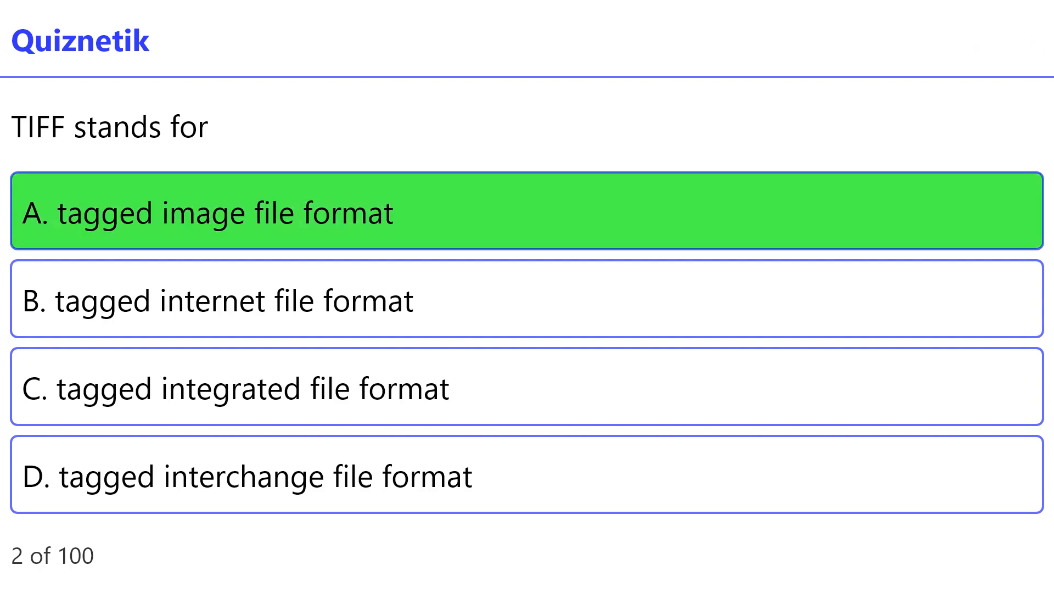
# Answer quiz questions 2 to 6, revealing each green answer, until question 7 on Pen tool sub-tools.
pyautogui.click(524, 212)
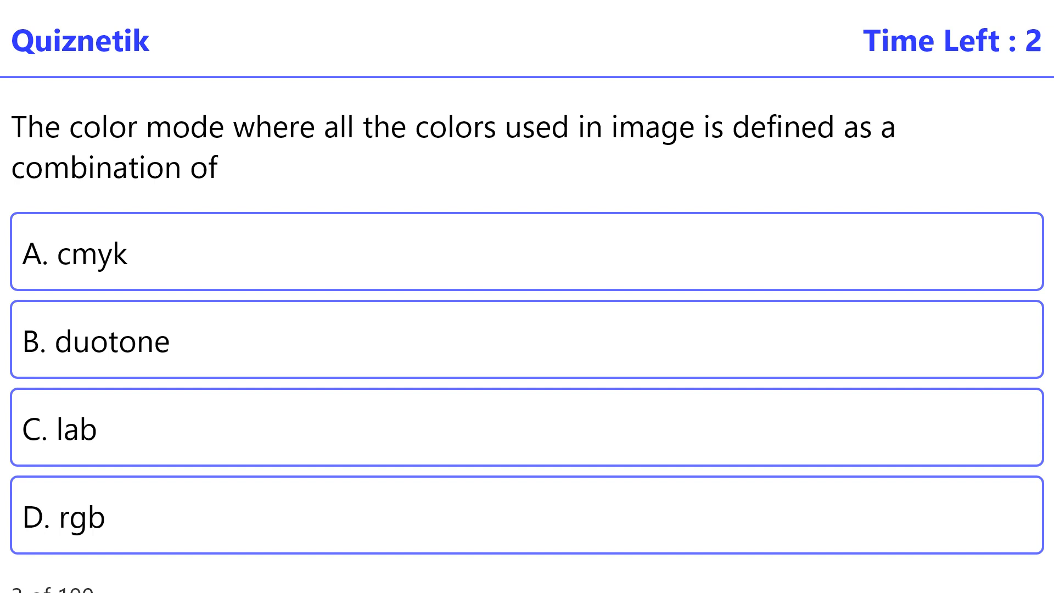
pyautogui.click(524, 518)
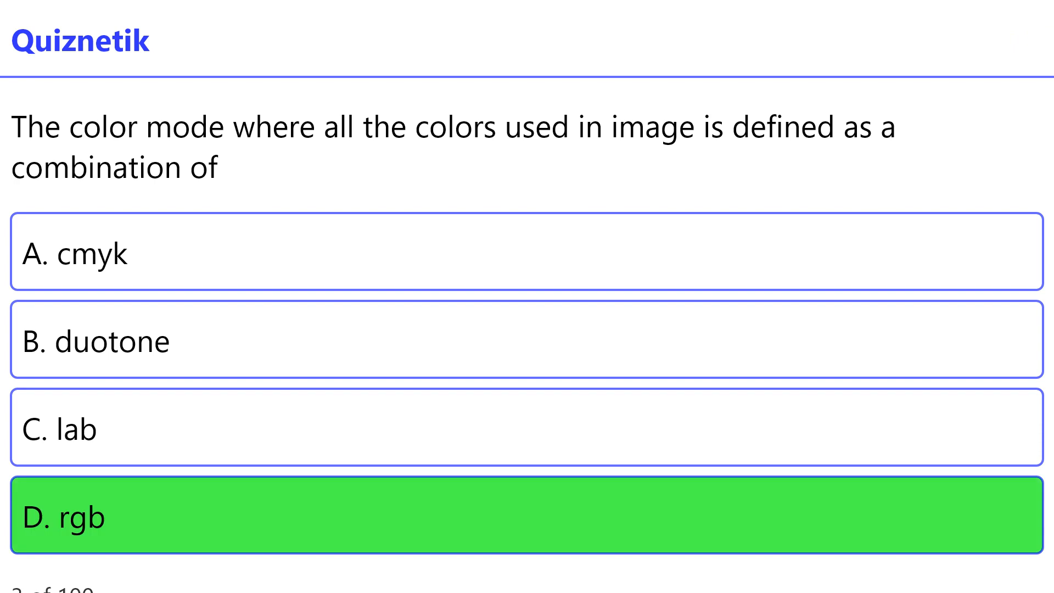
pyautogui.click(524, 511)
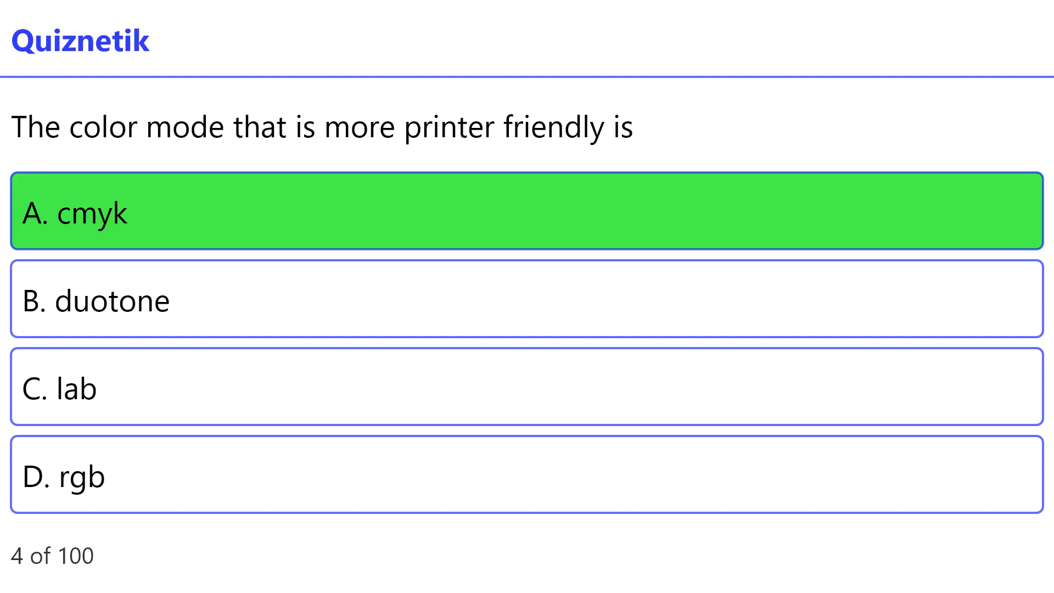
pyautogui.click(524, 215)
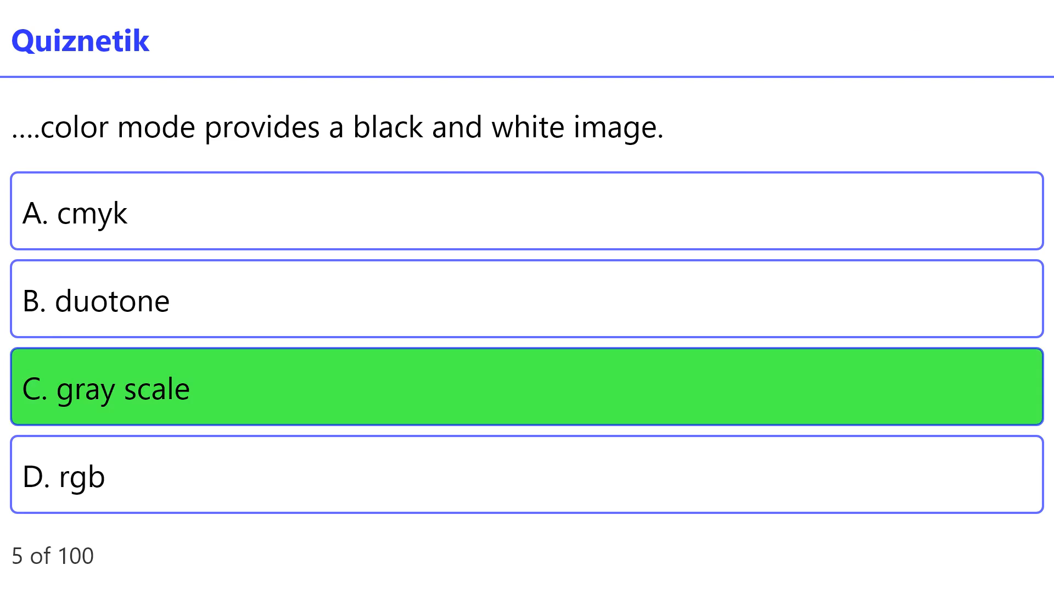
pyautogui.click(524, 388)
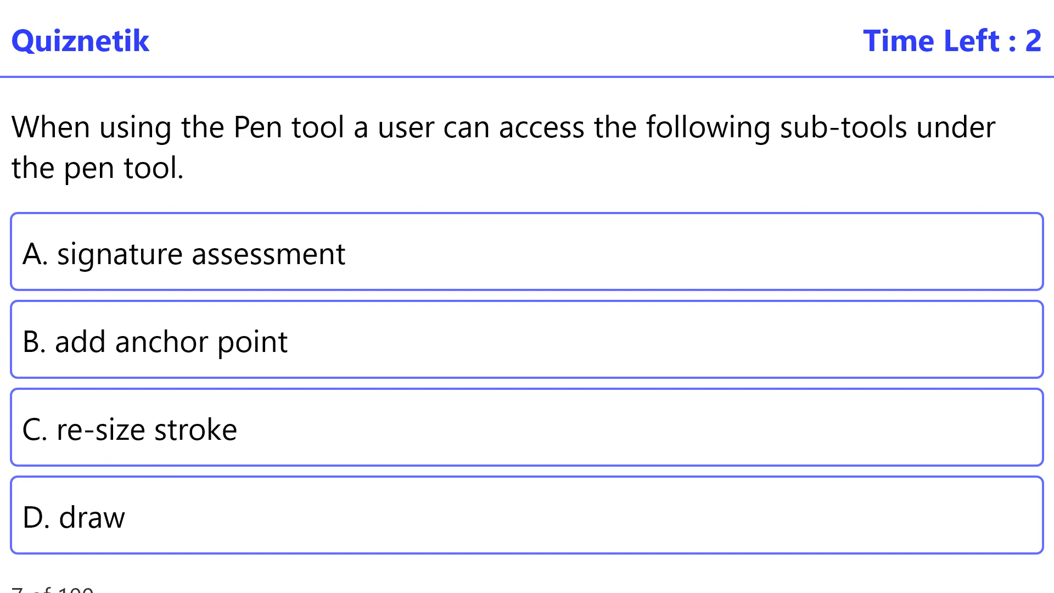
# Reveal answers for the Pen tool, color-mode and background-removal questions, reaching question 13 on Illustrator brushstrokes.
pyautogui.click(524, 343)
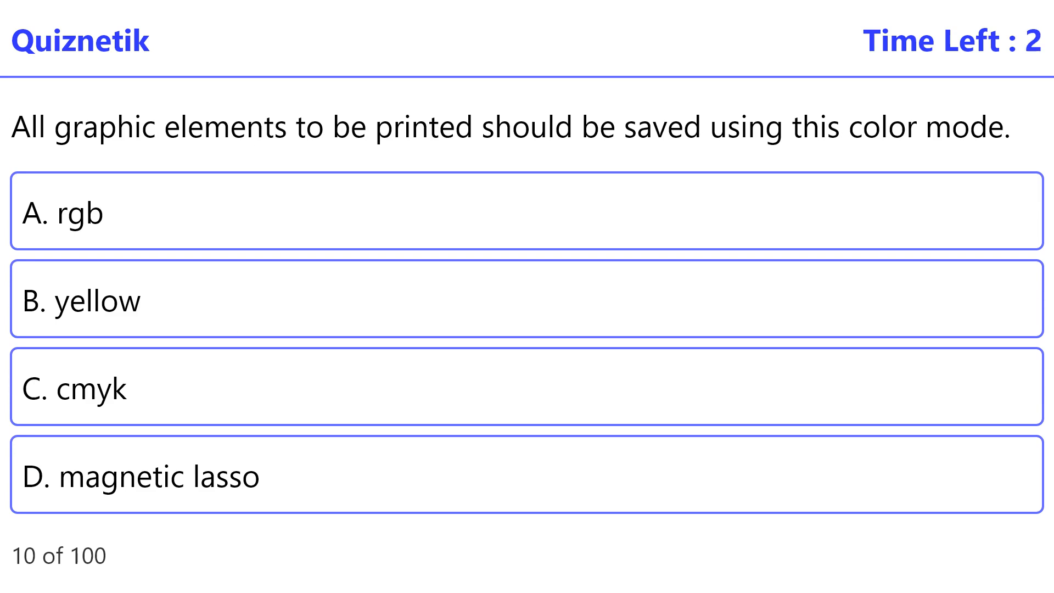
pyautogui.click(524, 388)
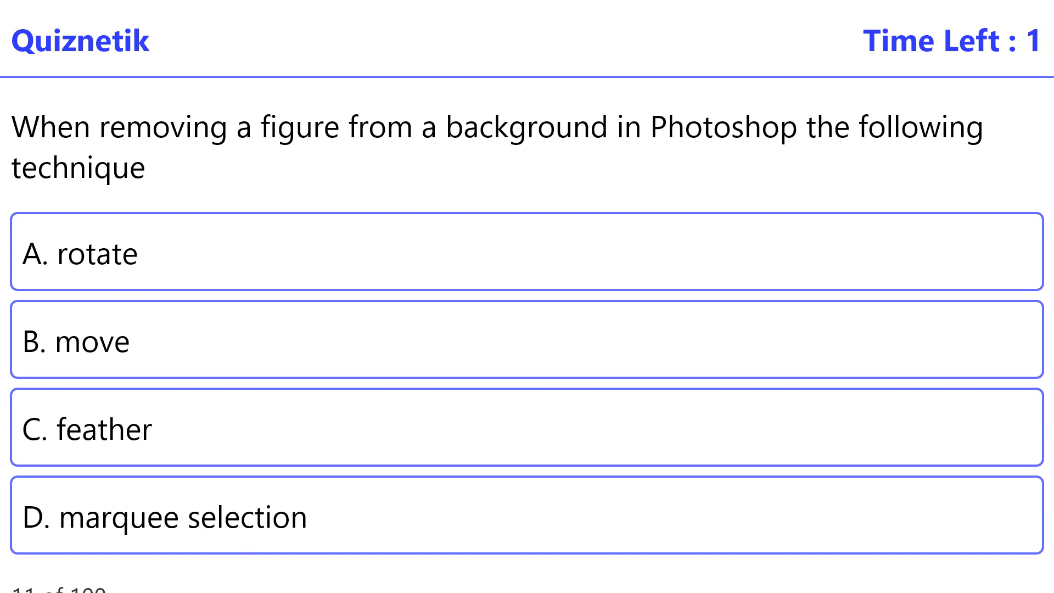
pyautogui.click(524, 431)
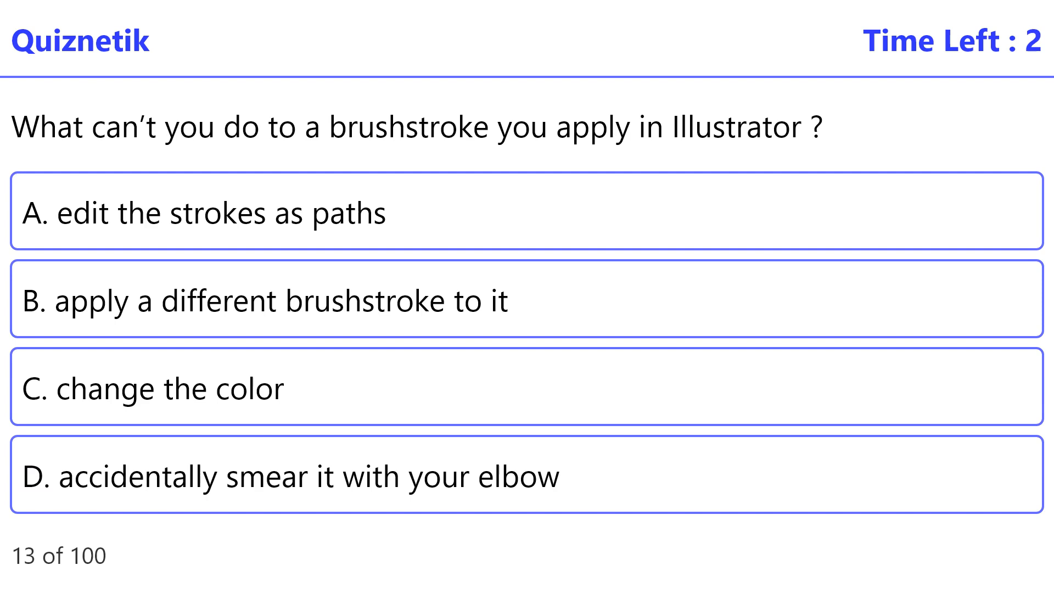
# Reveal the brush-type, ctrl+backspace fill, marquee, history and blending-options answers, reaching question 20 on distortion filters.
pyautogui.click(527, 478)
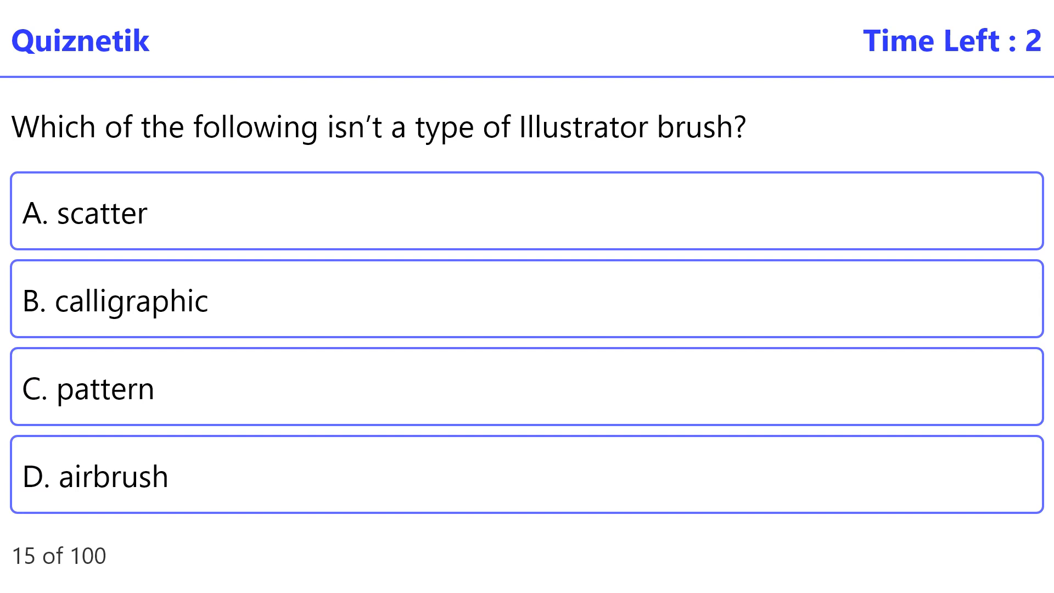
pyautogui.click(524, 476)
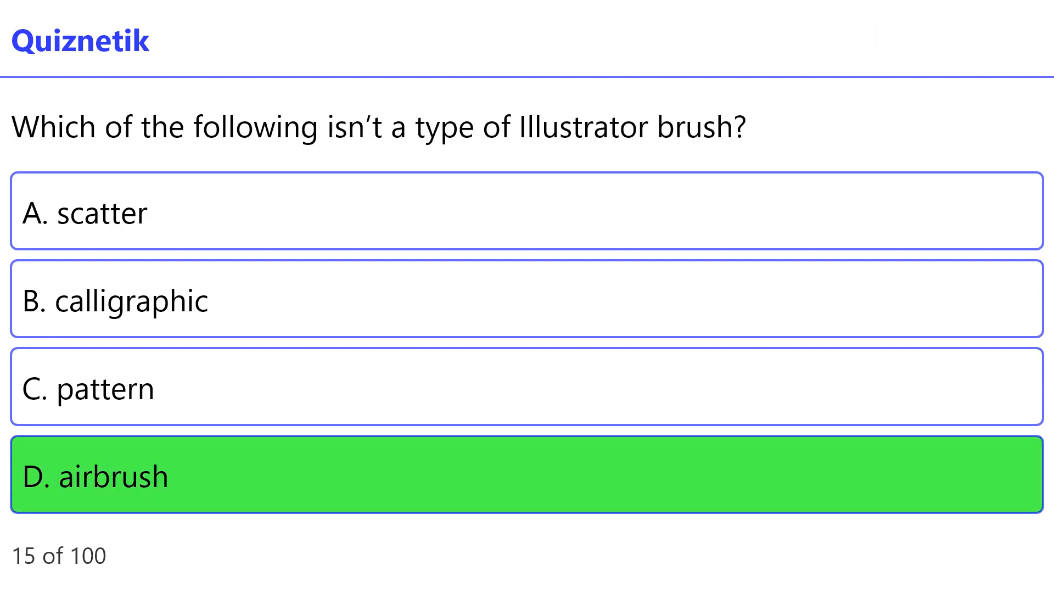
pyautogui.click(524, 476)
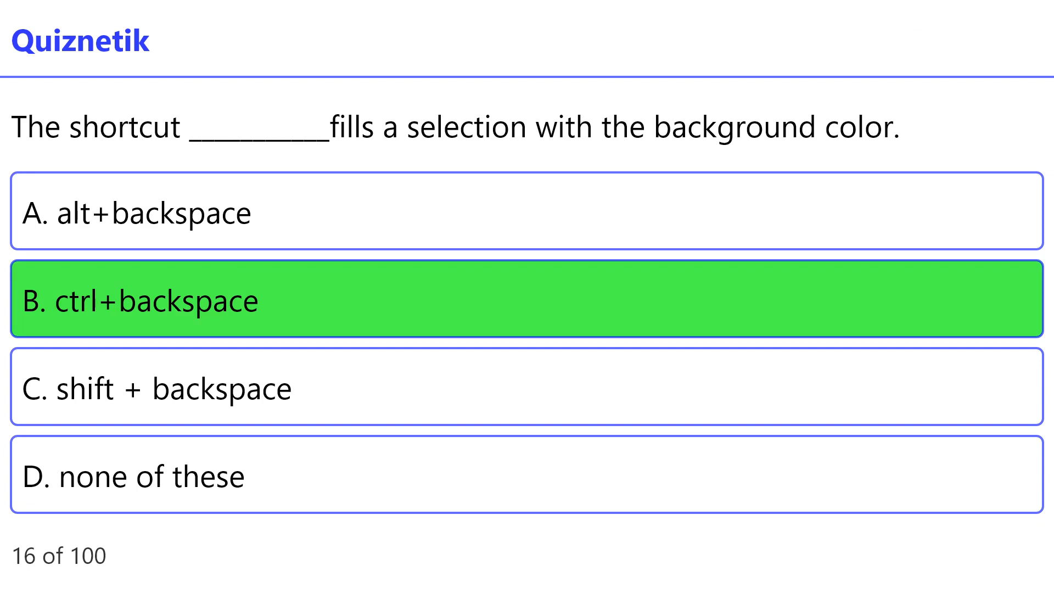
pyautogui.click(524, 301)
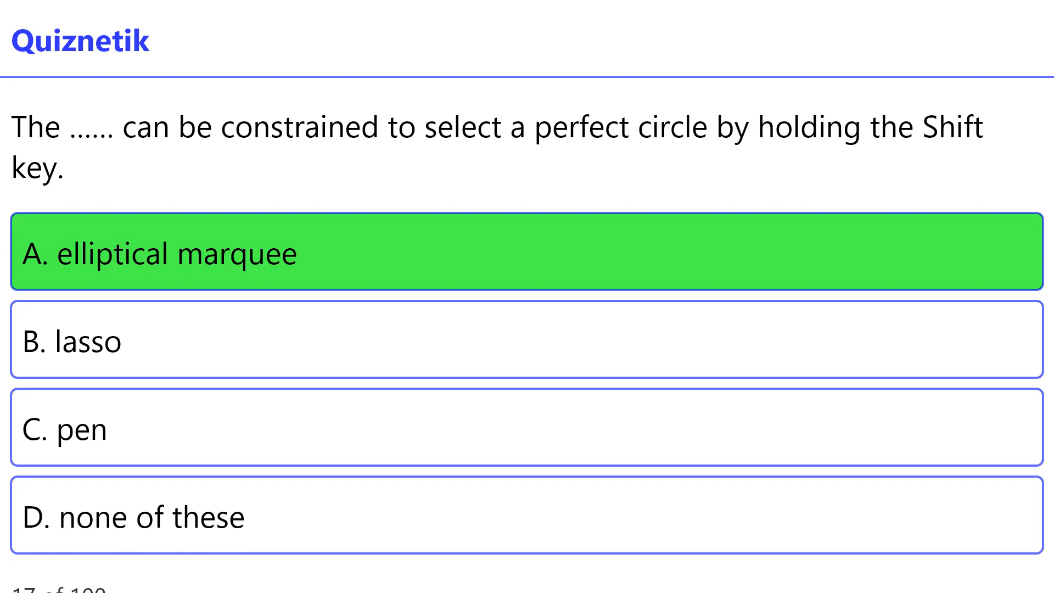
pyautogui.click(524, 261)
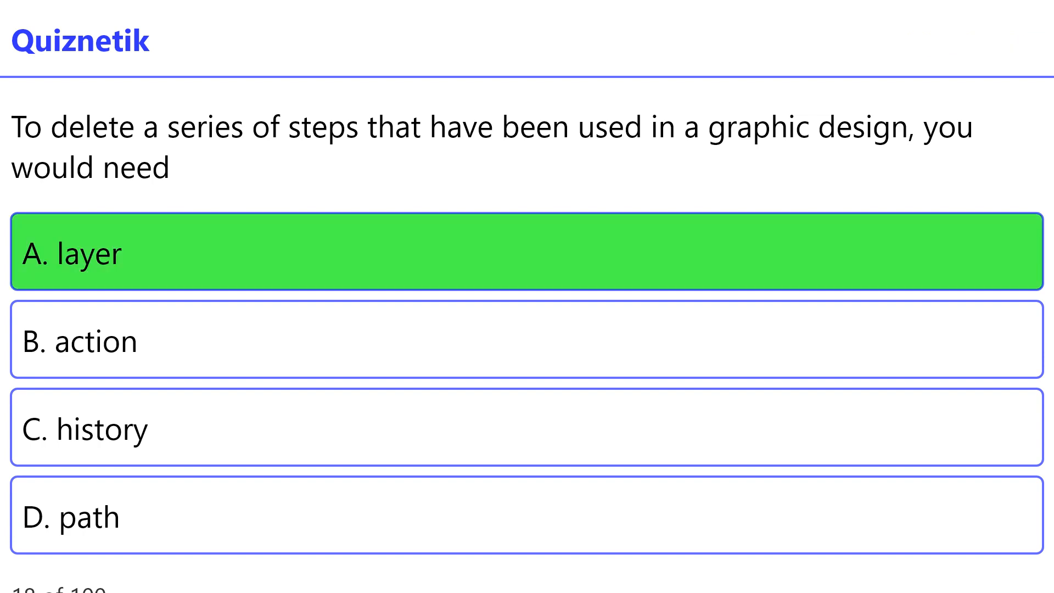
pyautogui.click(511, 262)
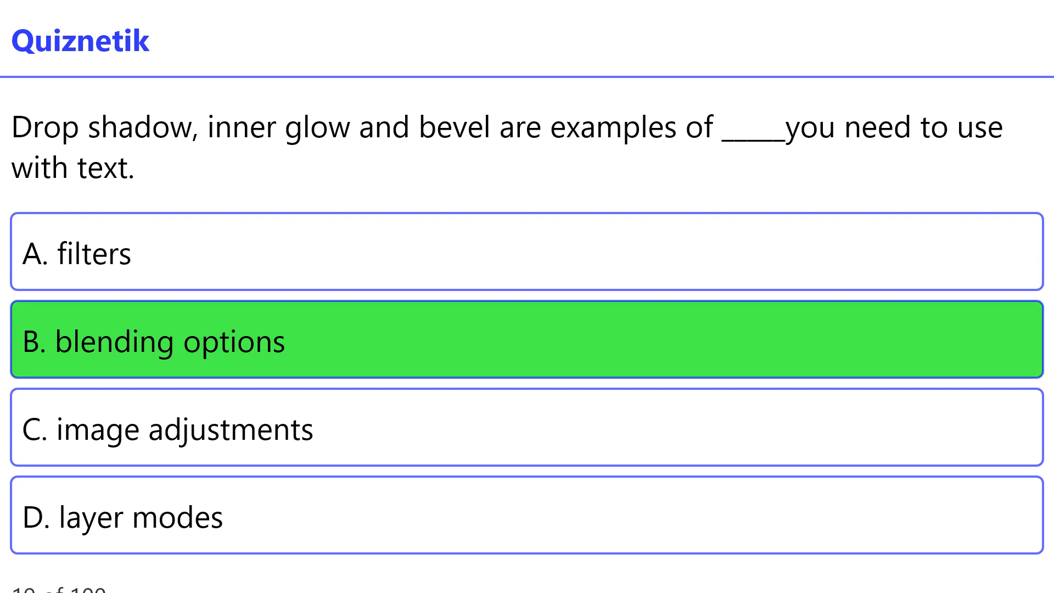
pyautogui.click(524, 341)
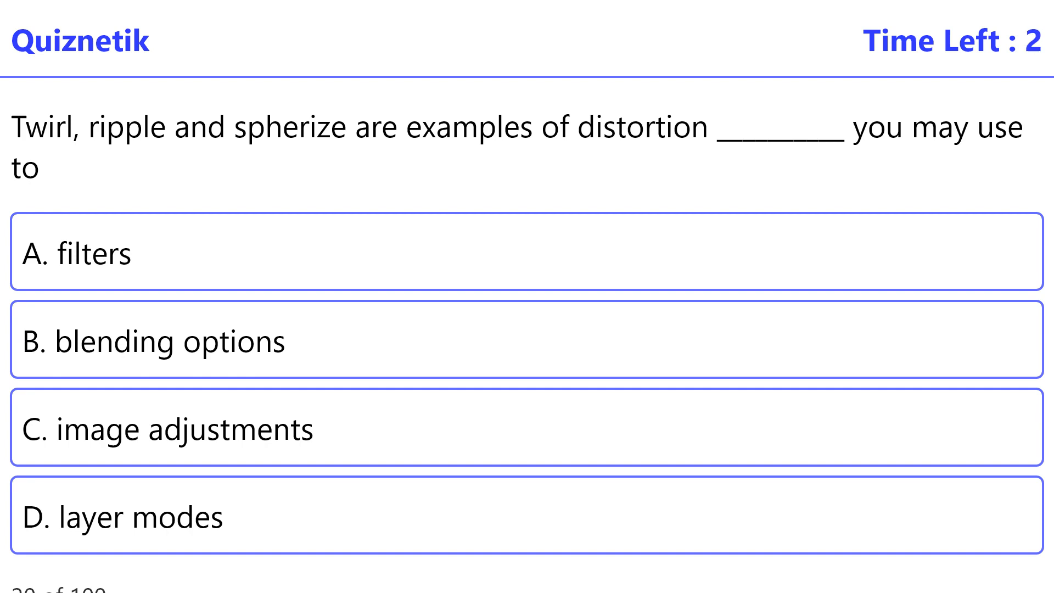
# Reveal 'portable document format' and 'fit text to path' answers, then reach question 27 on CorelDraw object transformation.
pyautogui.click(524, 254)
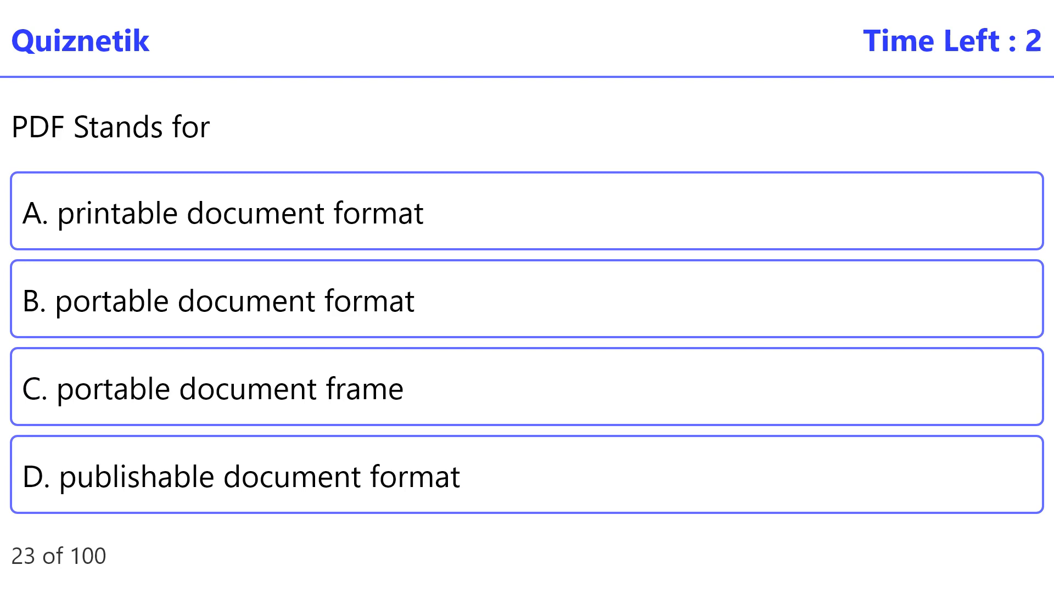
pyautogui.click(524, 300)
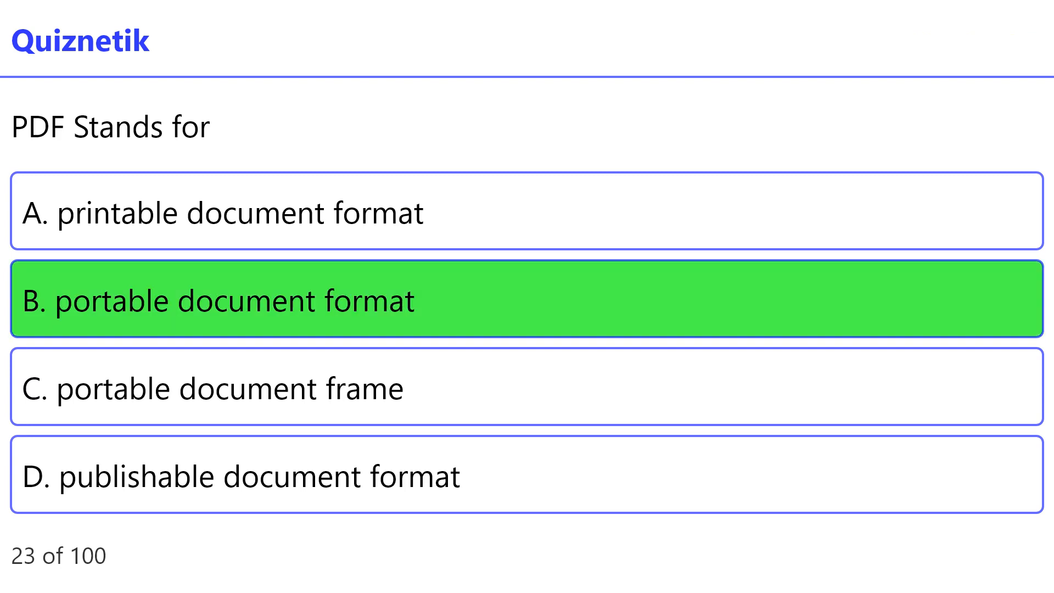
pyautogui.click(524, 300)
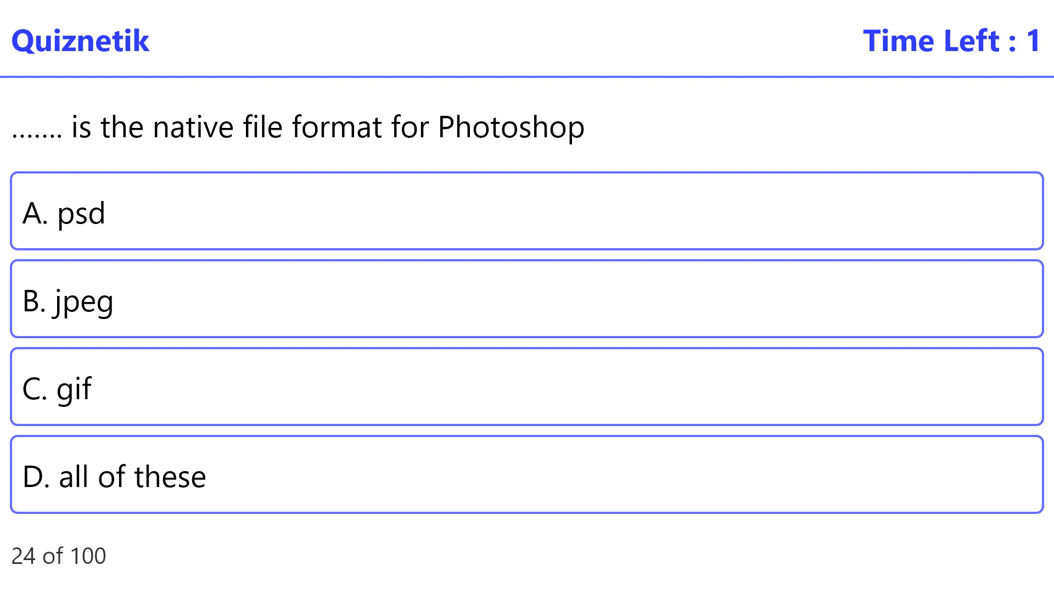
pyautogui.click(524, 213)
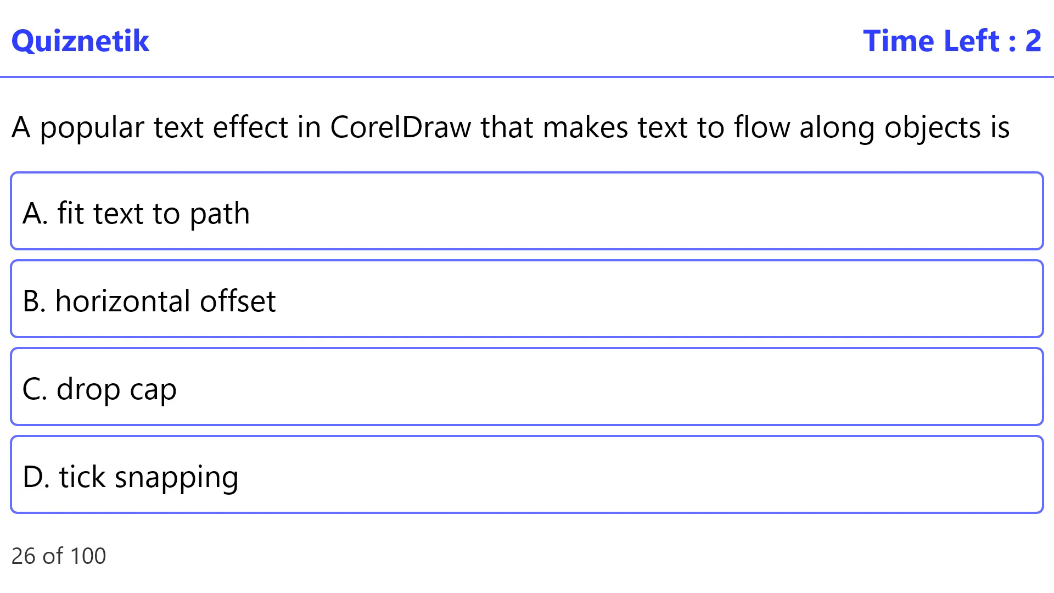
pyautogui.click(524, 213)
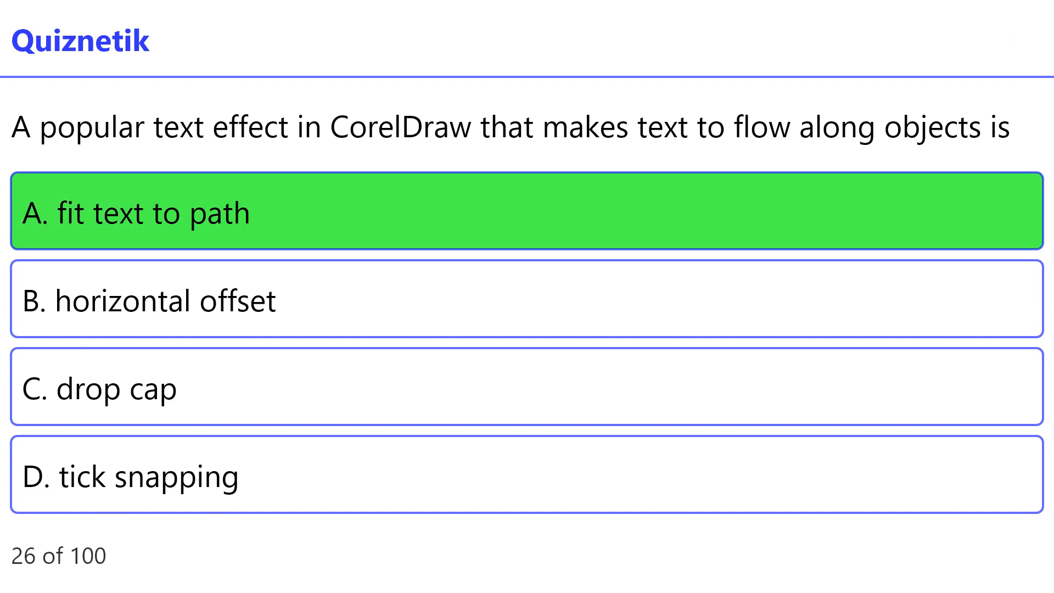
pyautogui.click(524, 213)
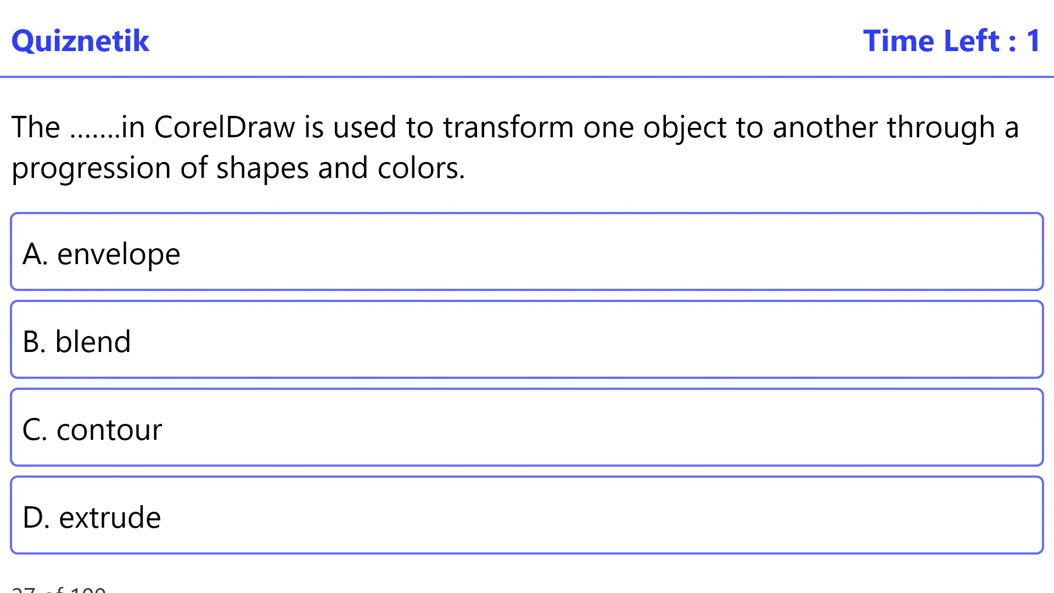